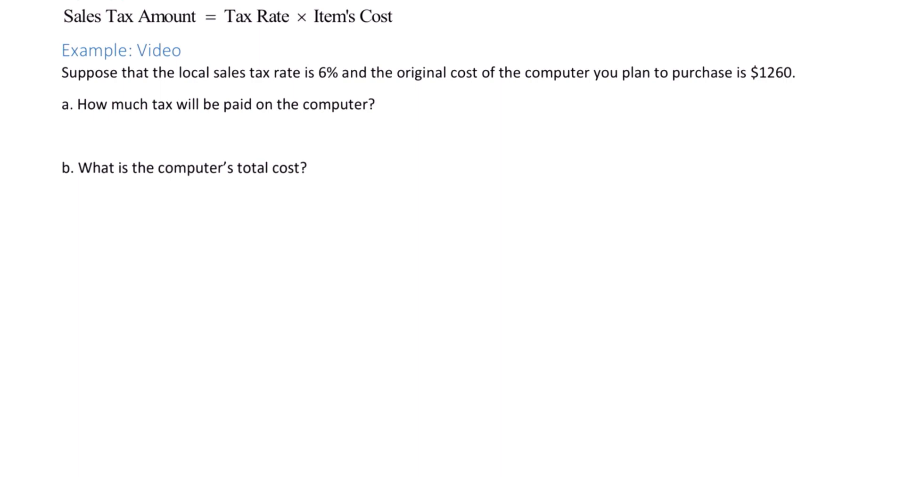
Step: Handwrite 'Tax = 0.06 × 1260' in red under question a
drag(87, 135, 153, 135)
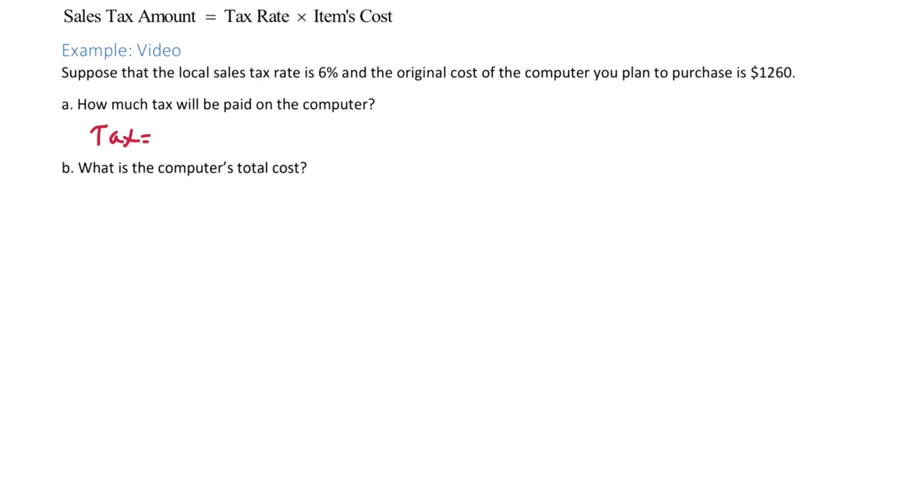
text(0)
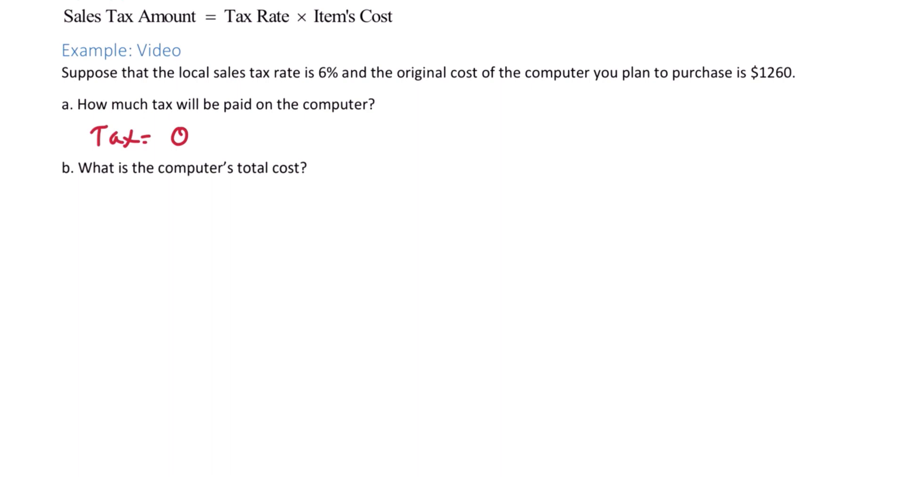
text(.06)
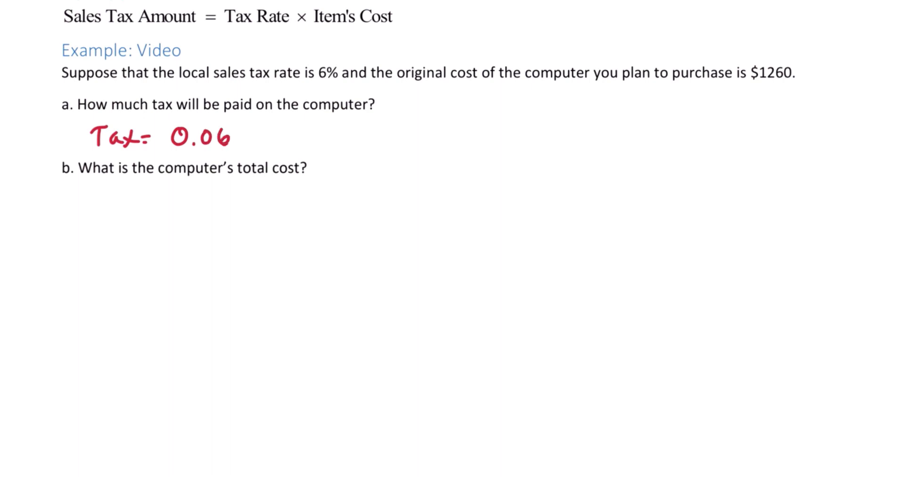
text(×)
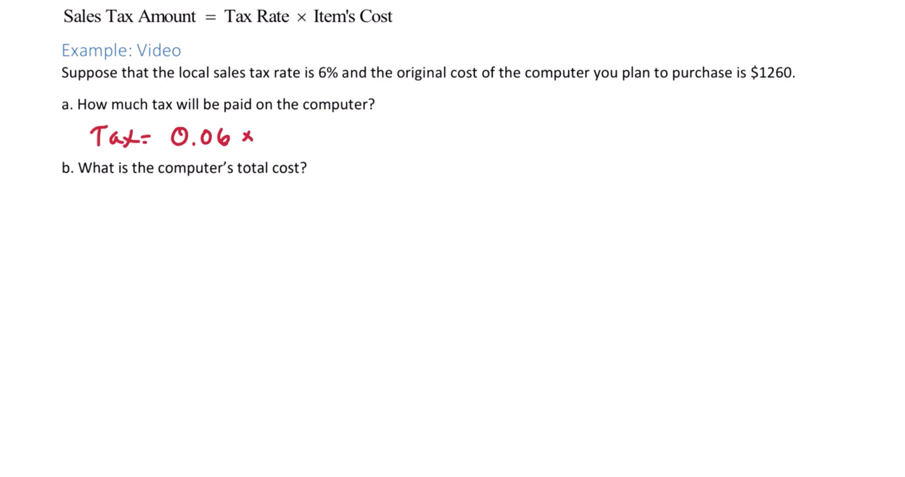
text(1260)
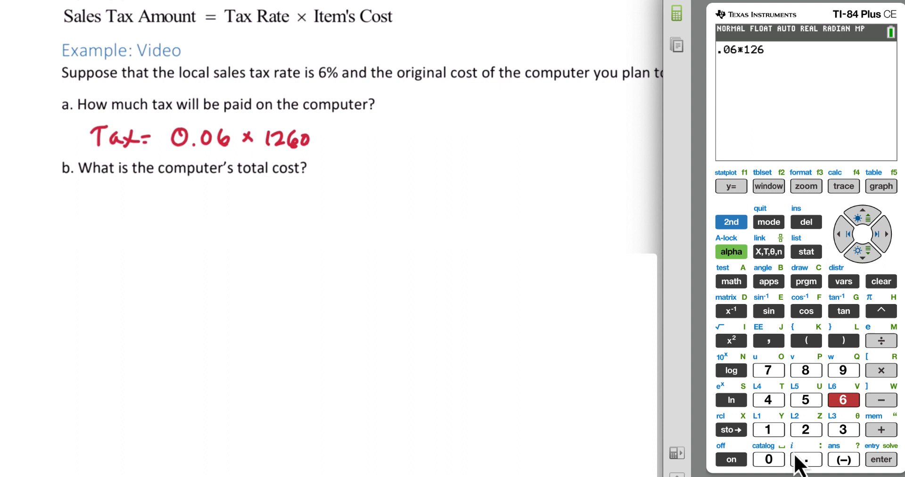
Step: Evaluate .06*1260 to 75.6 on the calculator and write '= $75.60' after the product
click(880, 459)
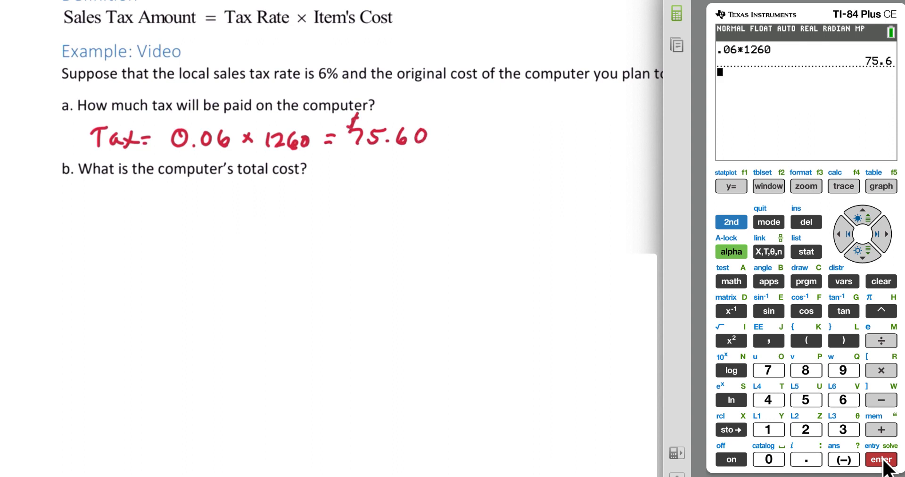
drag(340, 107, 432, 156)
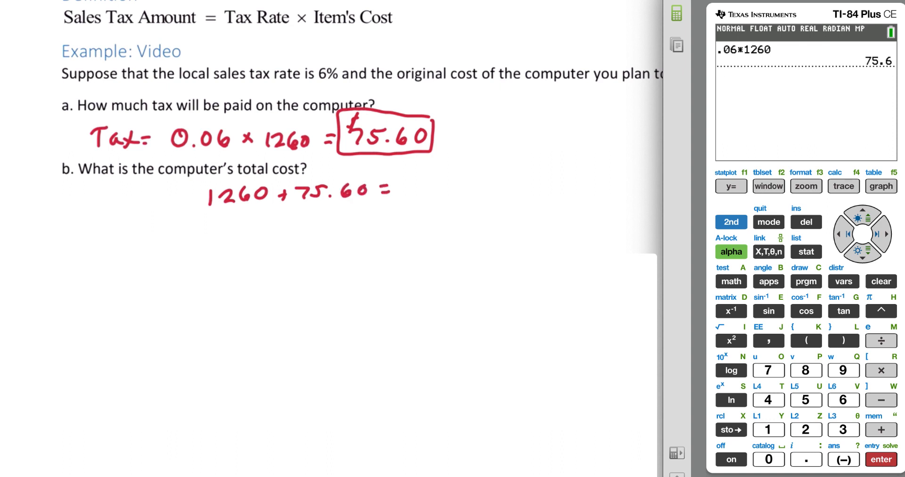
mouse_move(799, 424)
text(1260+75)
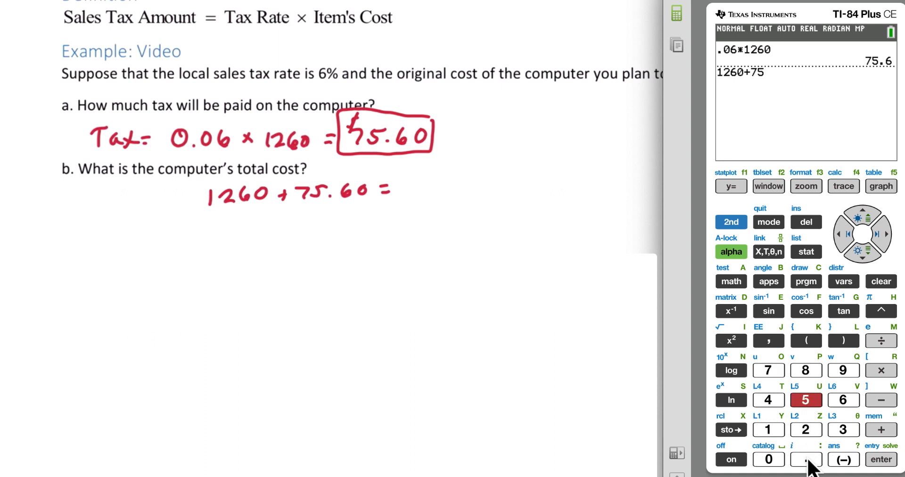
Step: Evaluate 1260+75.6 on the calculator to get 1335.6
click(880, 460)
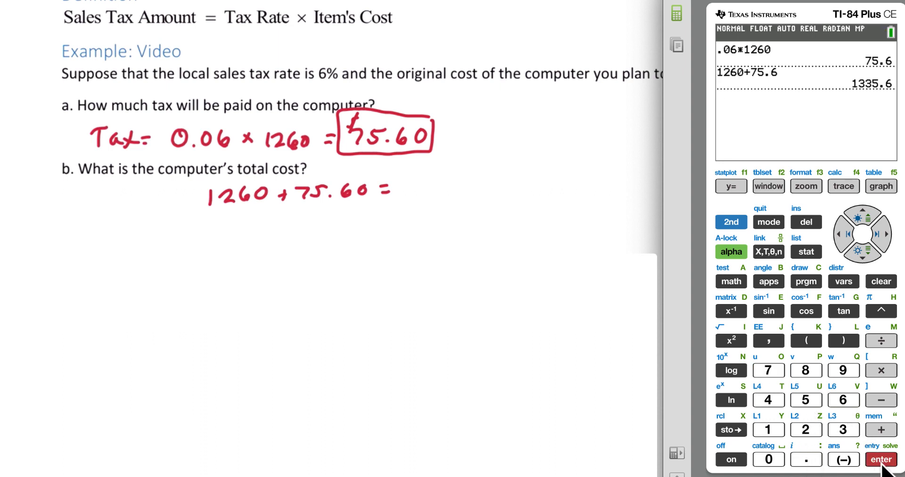